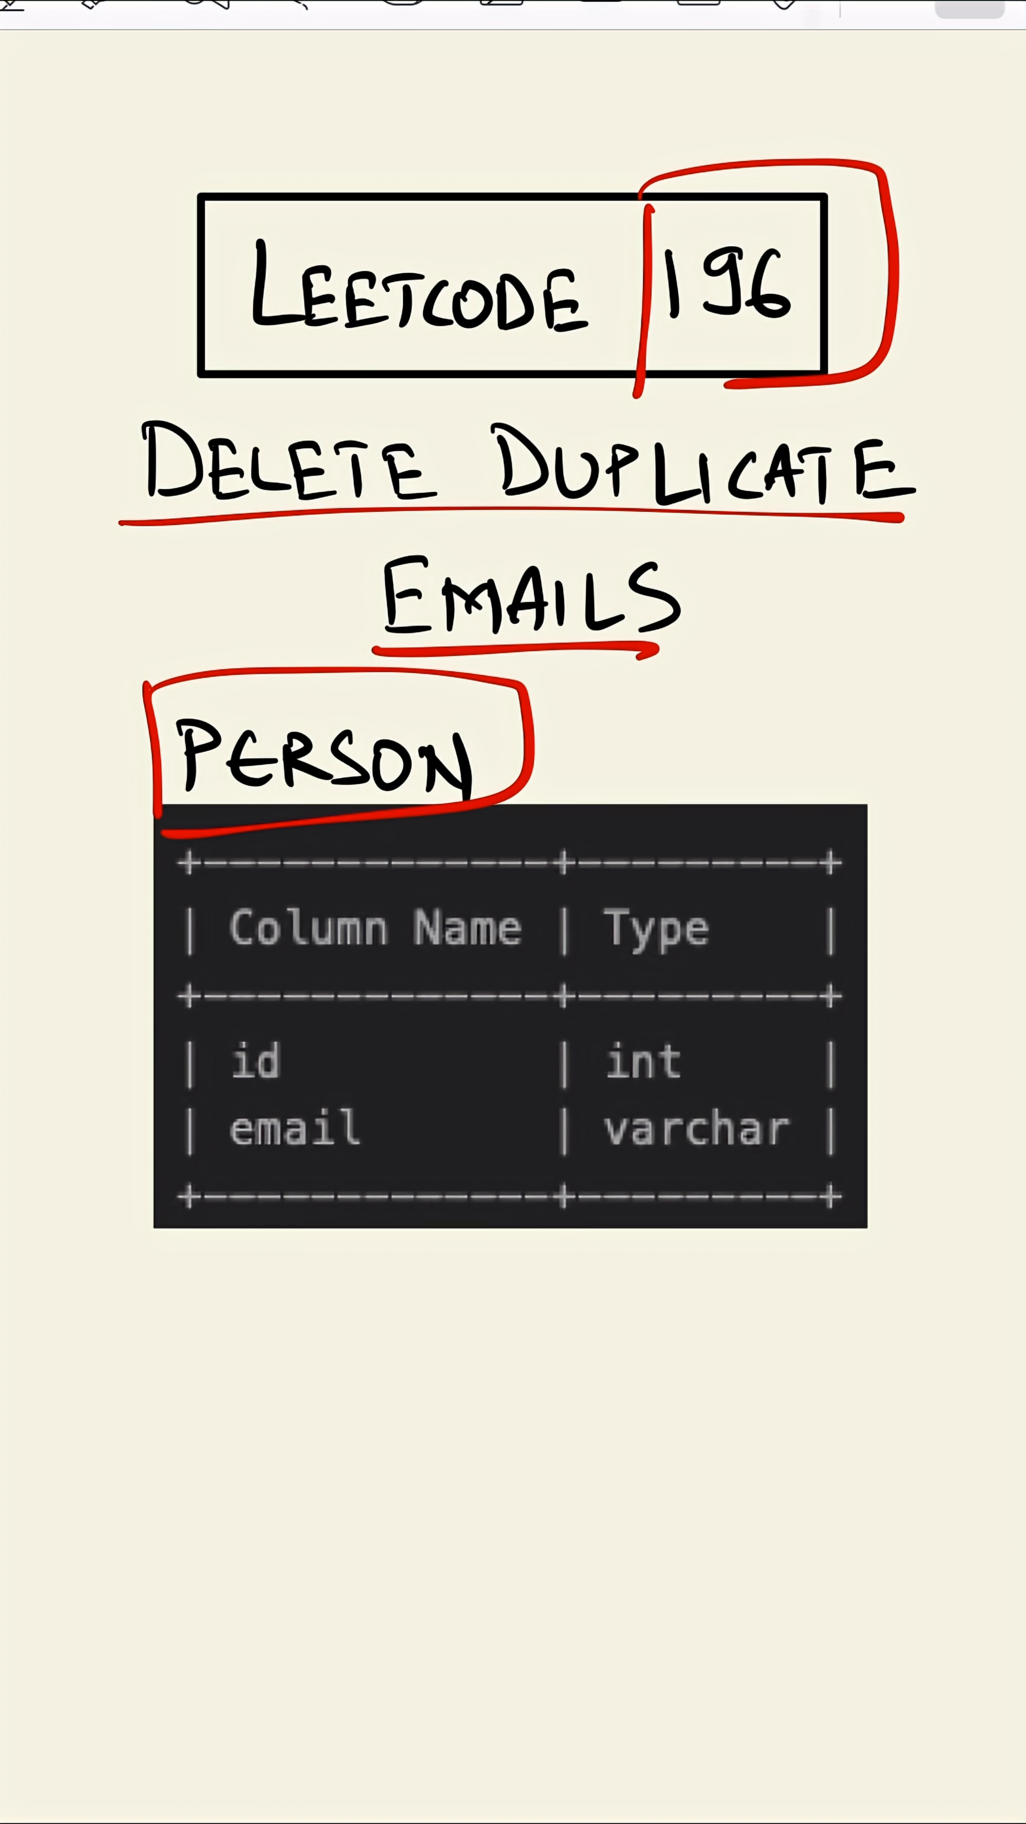
# Step: Mark id as UNIQ with an arrow, underline email, write and box 'DUP' with a loop arrow from id
pyautogui.moveTo(326, 1064); pyautogui.dragTo(455, 1064)
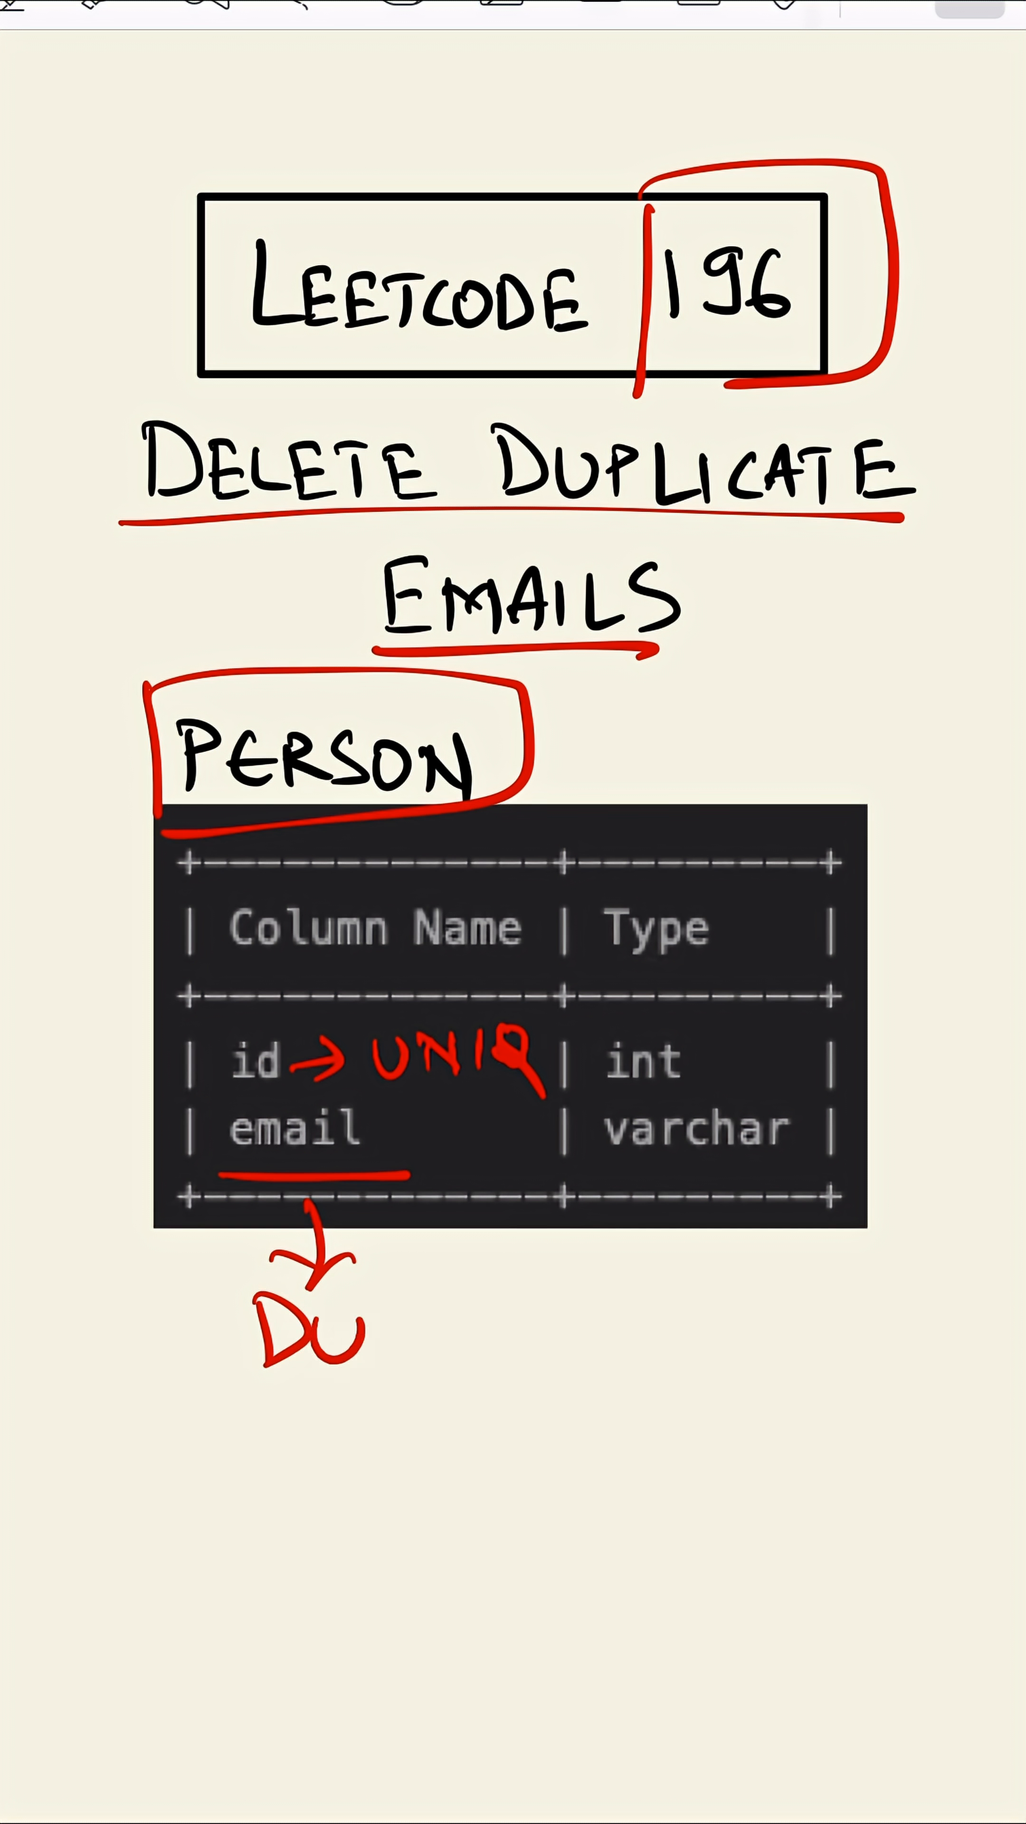
pyautogui.write('UP')
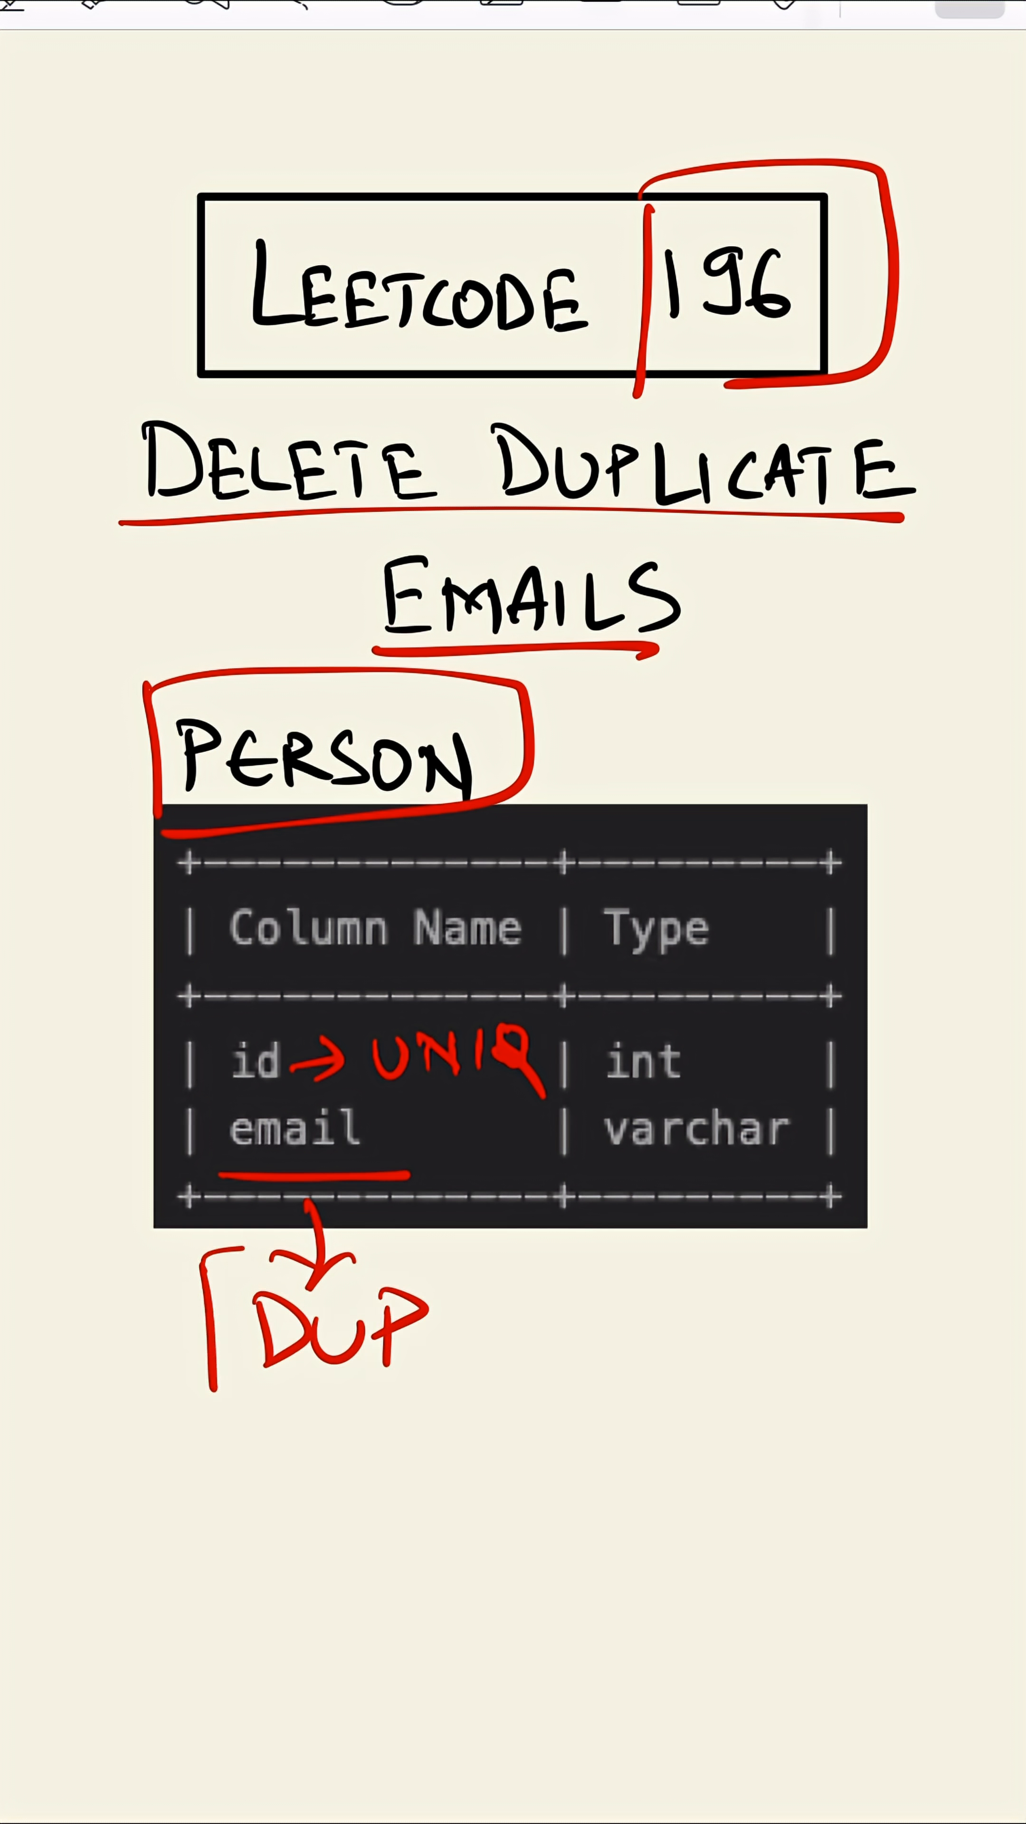
pyautogui.moveTo(209, 1280); pyautogui.dragTo(488, 1419)
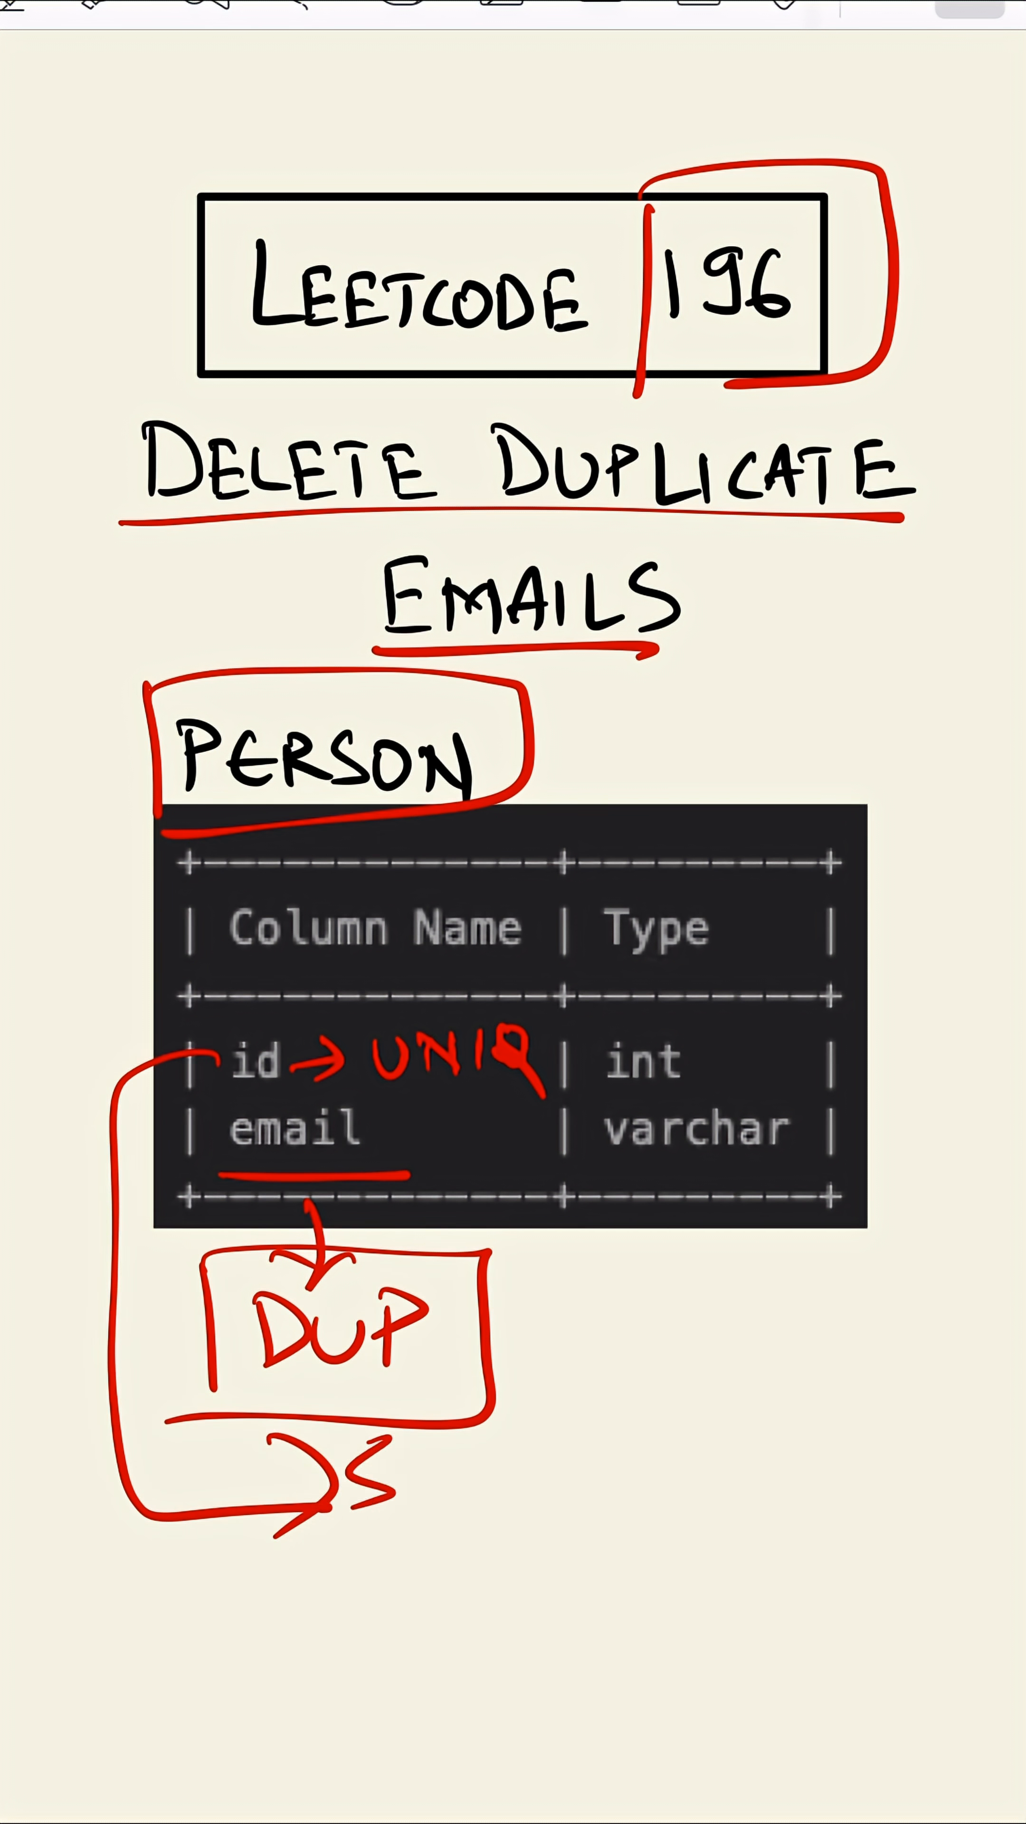
pyautogui.write('SMALL')
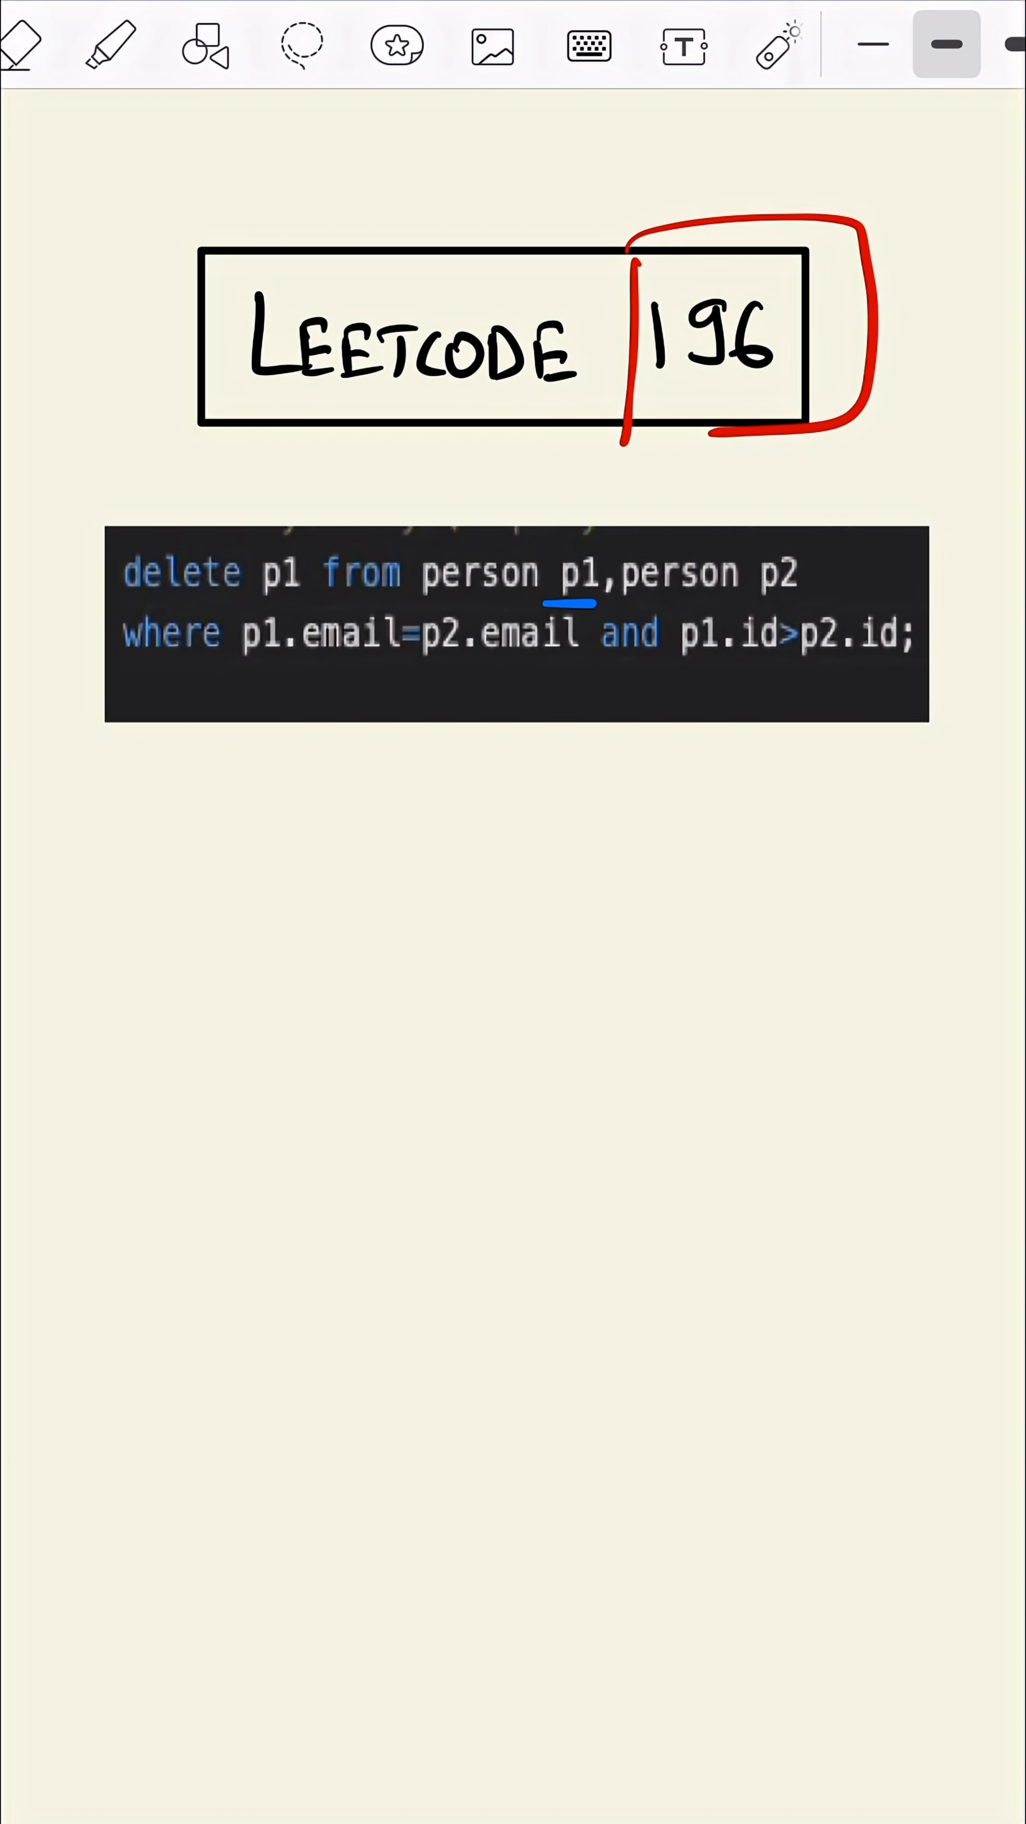
# Step: Underline alias p2 and the WHERE conditions p1.email=p2.email and p1.id>p2.id in blue
pyautogui.moveTo(756, 602); pyautogui.dragTo(814, 602)
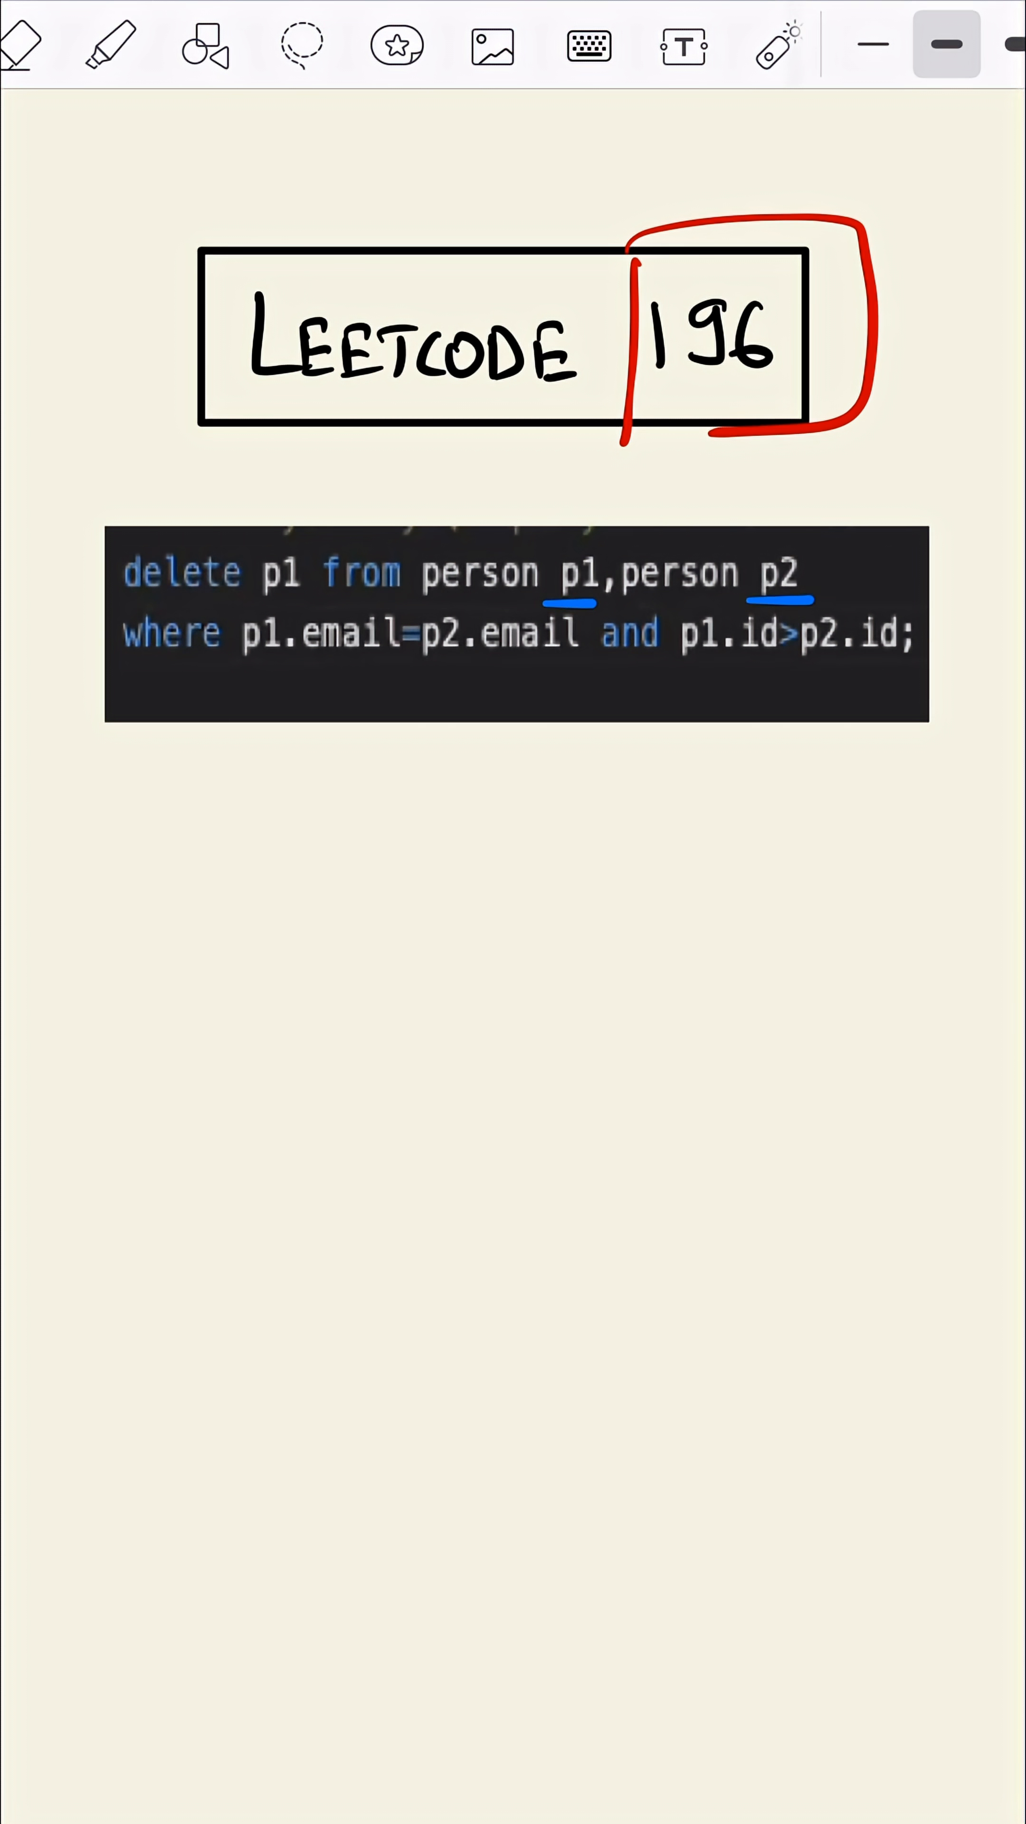
pyautogui.moveTo(221, 673); pyautogui.dragTo(477, 672)
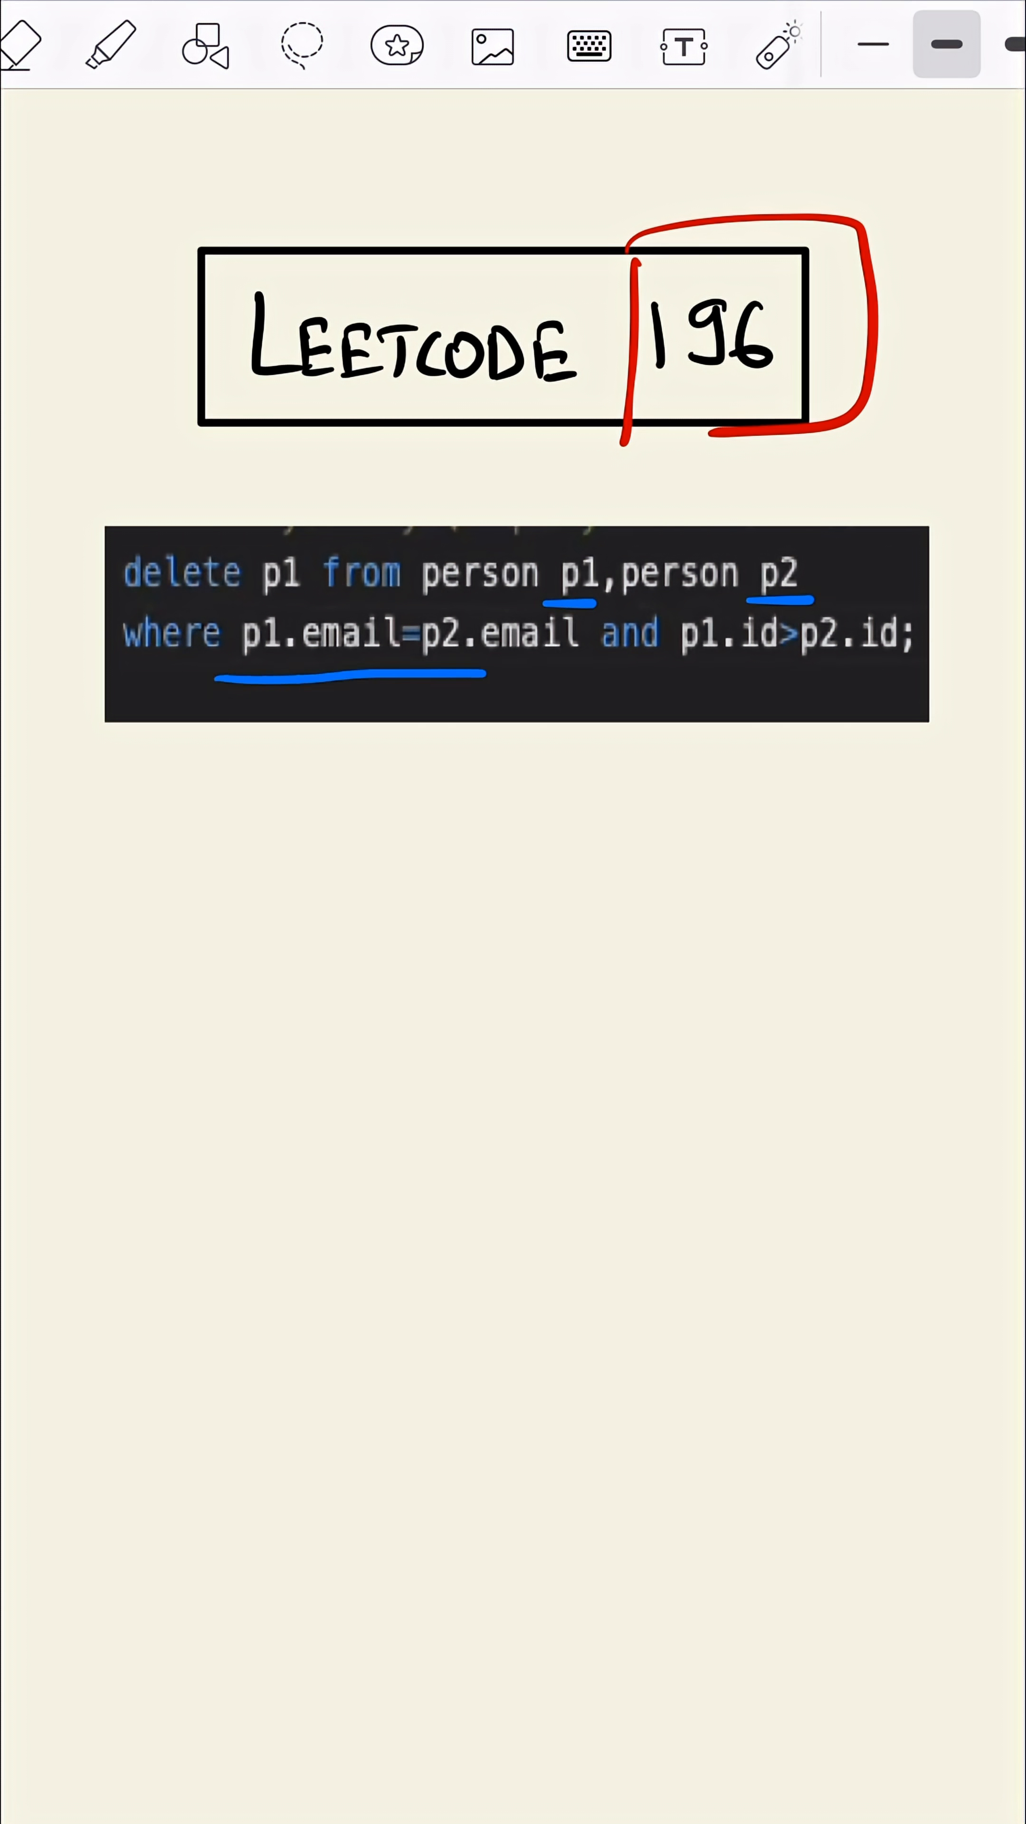
pyautogui.moveTo(476, 674); pyautogui.dragTo(587, 673)
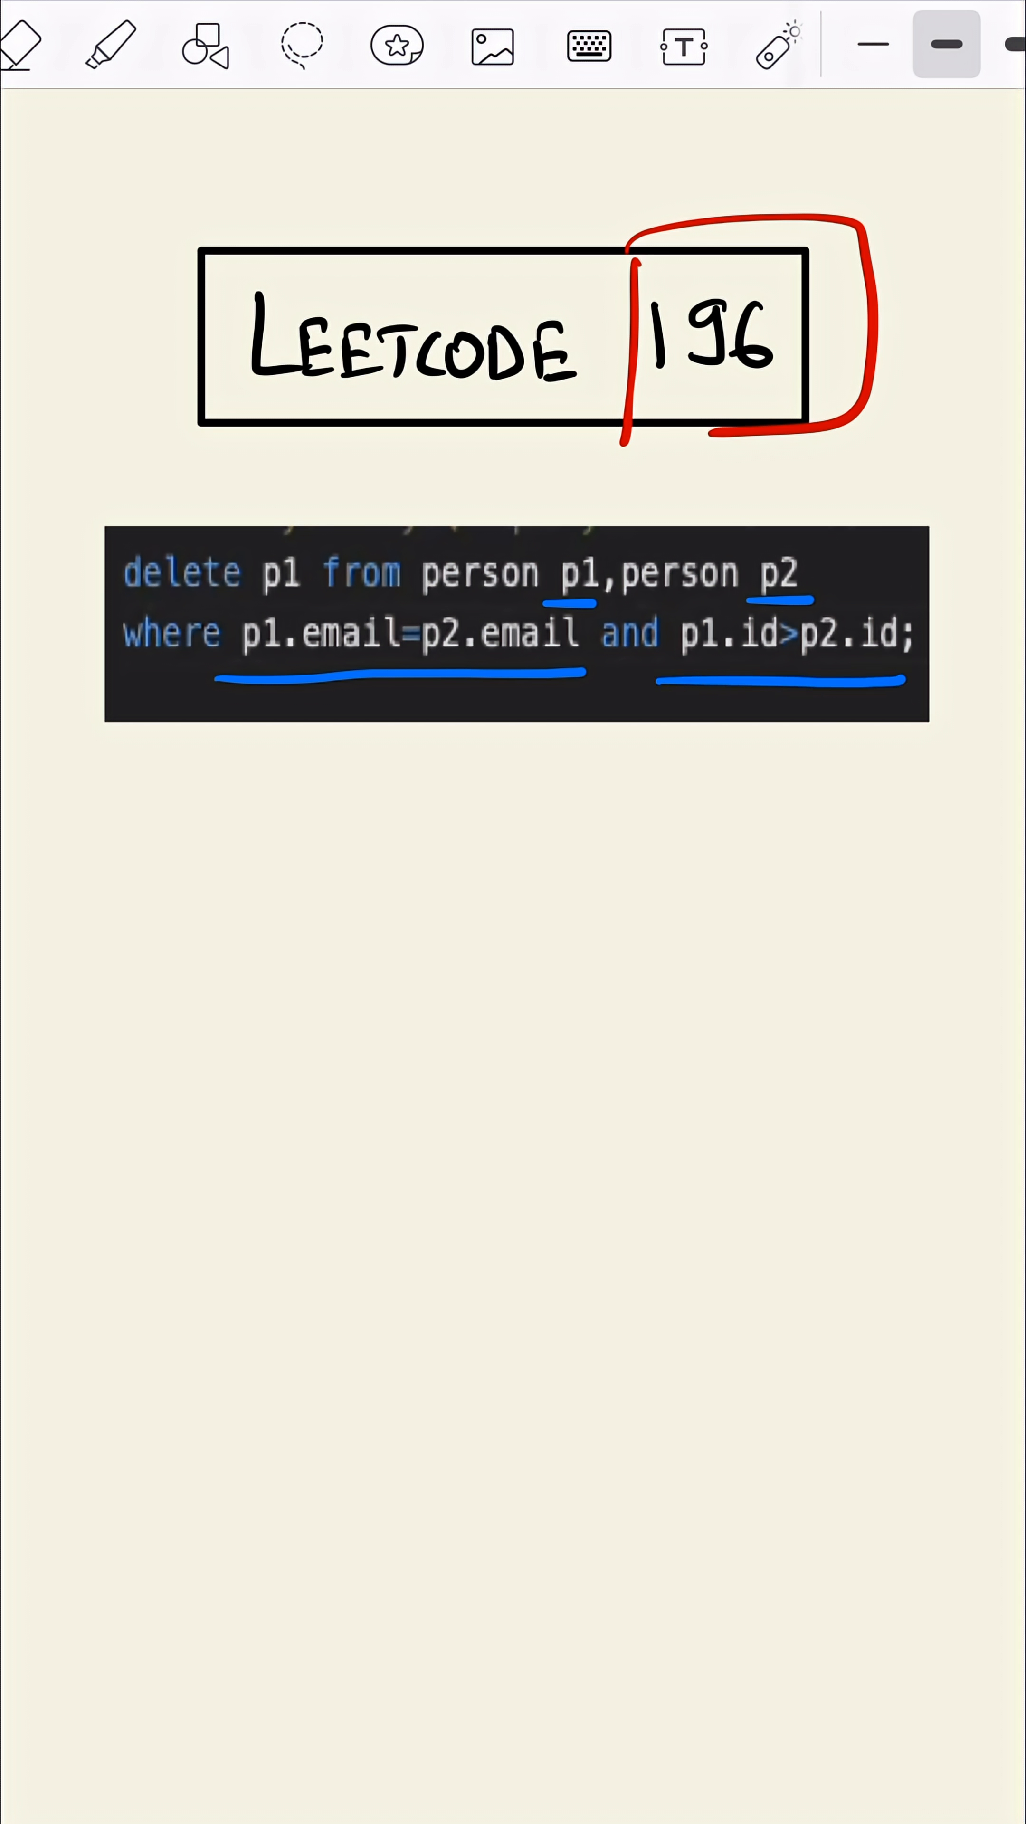
# Step: Box the p1 after DELETE as the removed row and start writing 'LIKE' below the query
pyautogui.moveTo(245, 547); pyautogui.dragTo(320, 600)
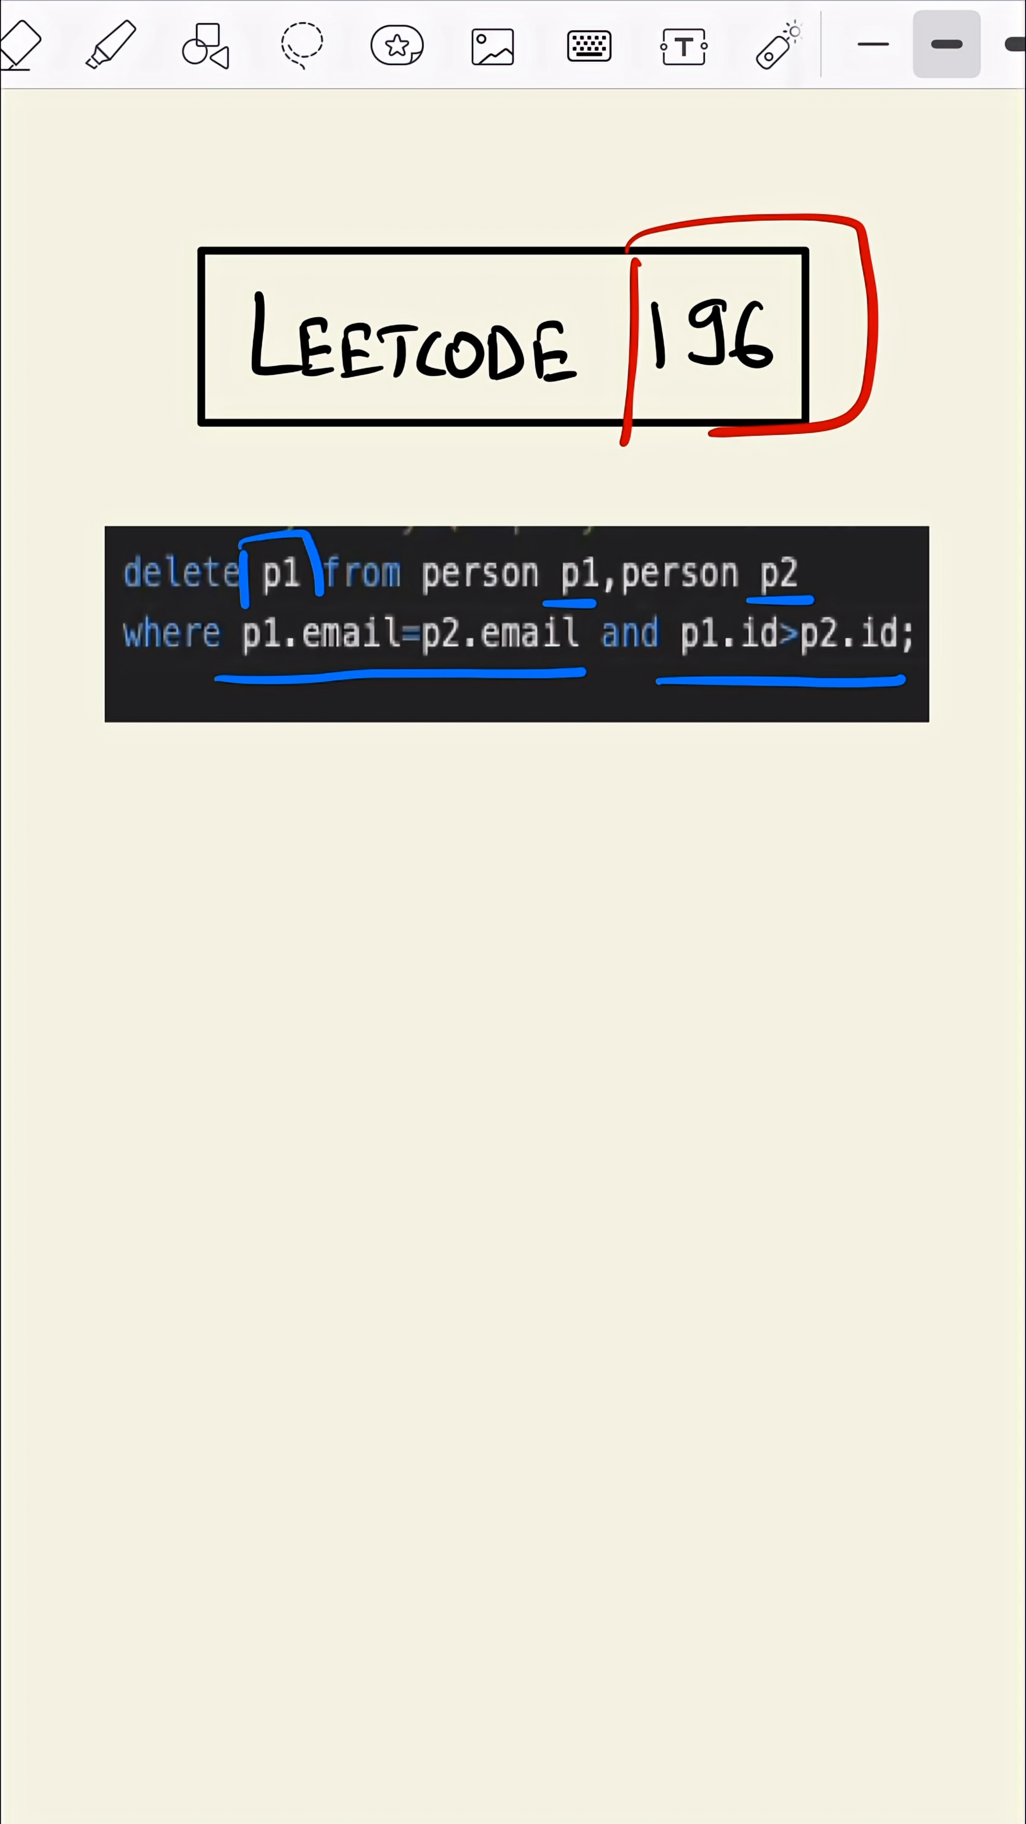
pyautogui.moveTo(250, 547); pyautogui.dragTo(320, 599)
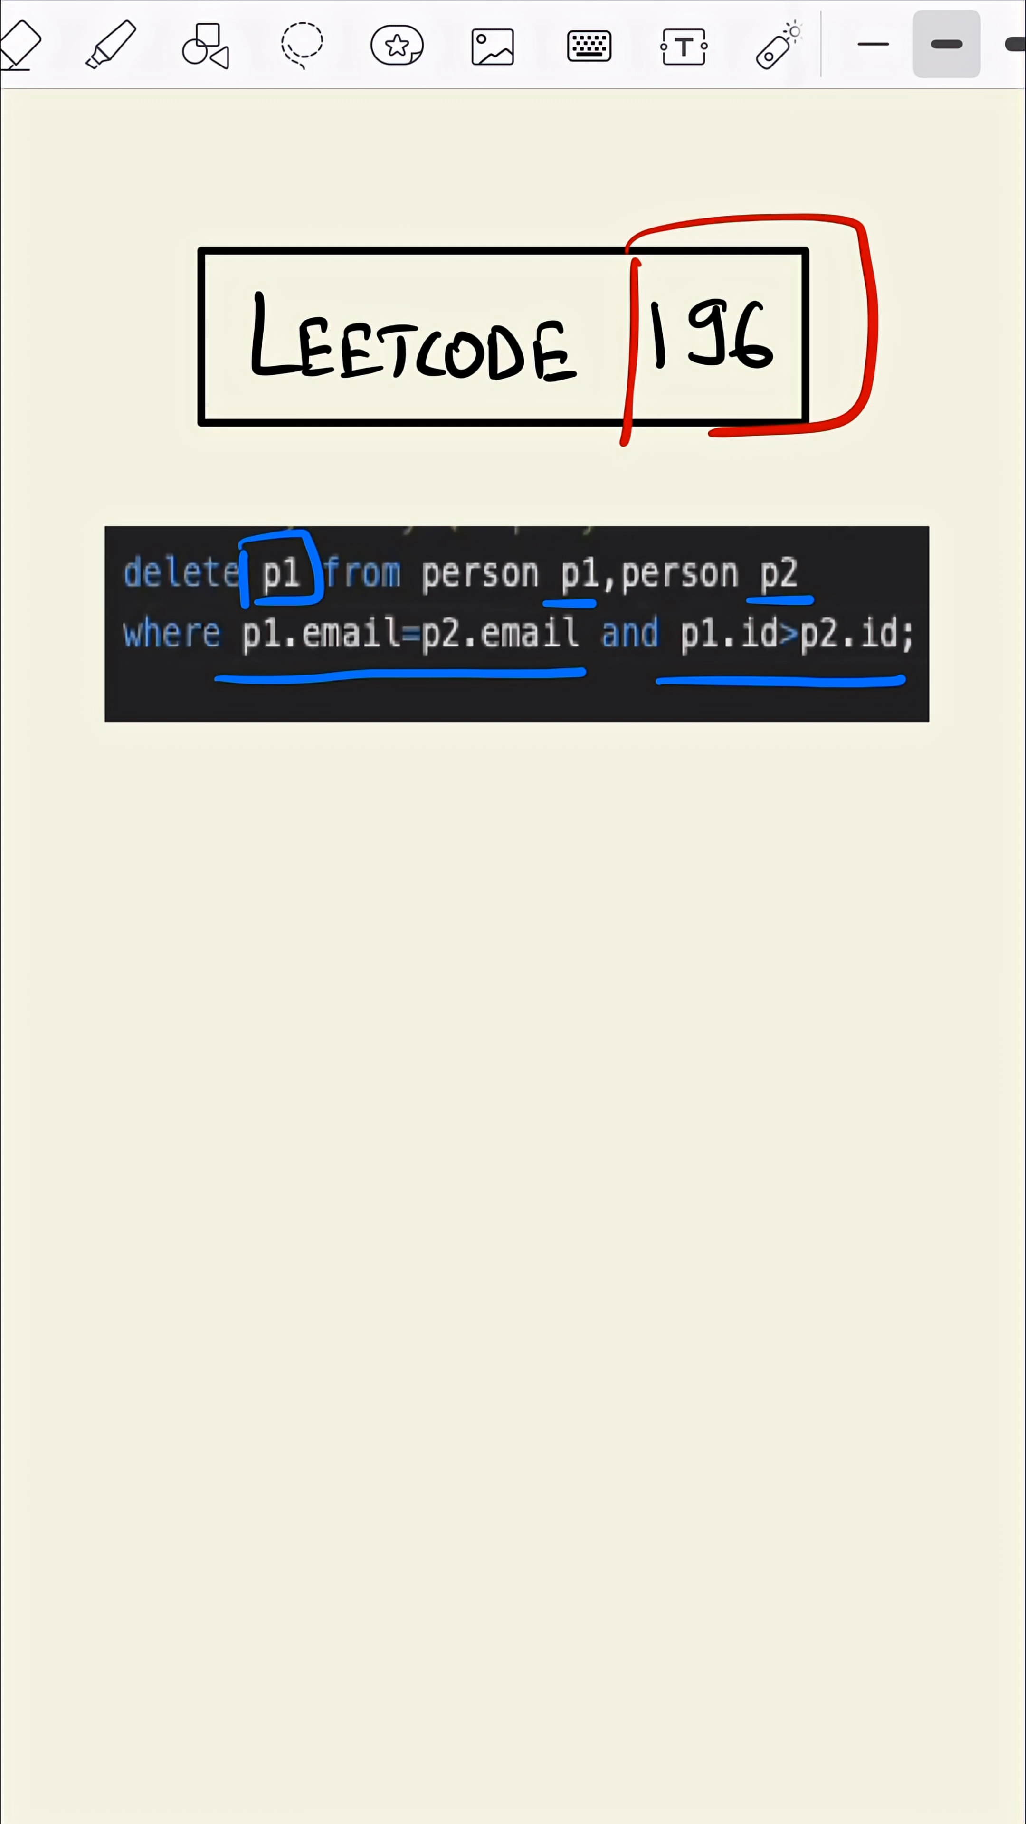
pyautogui.moveTo(408, 733); pyautogui.dragTo(548, 803)
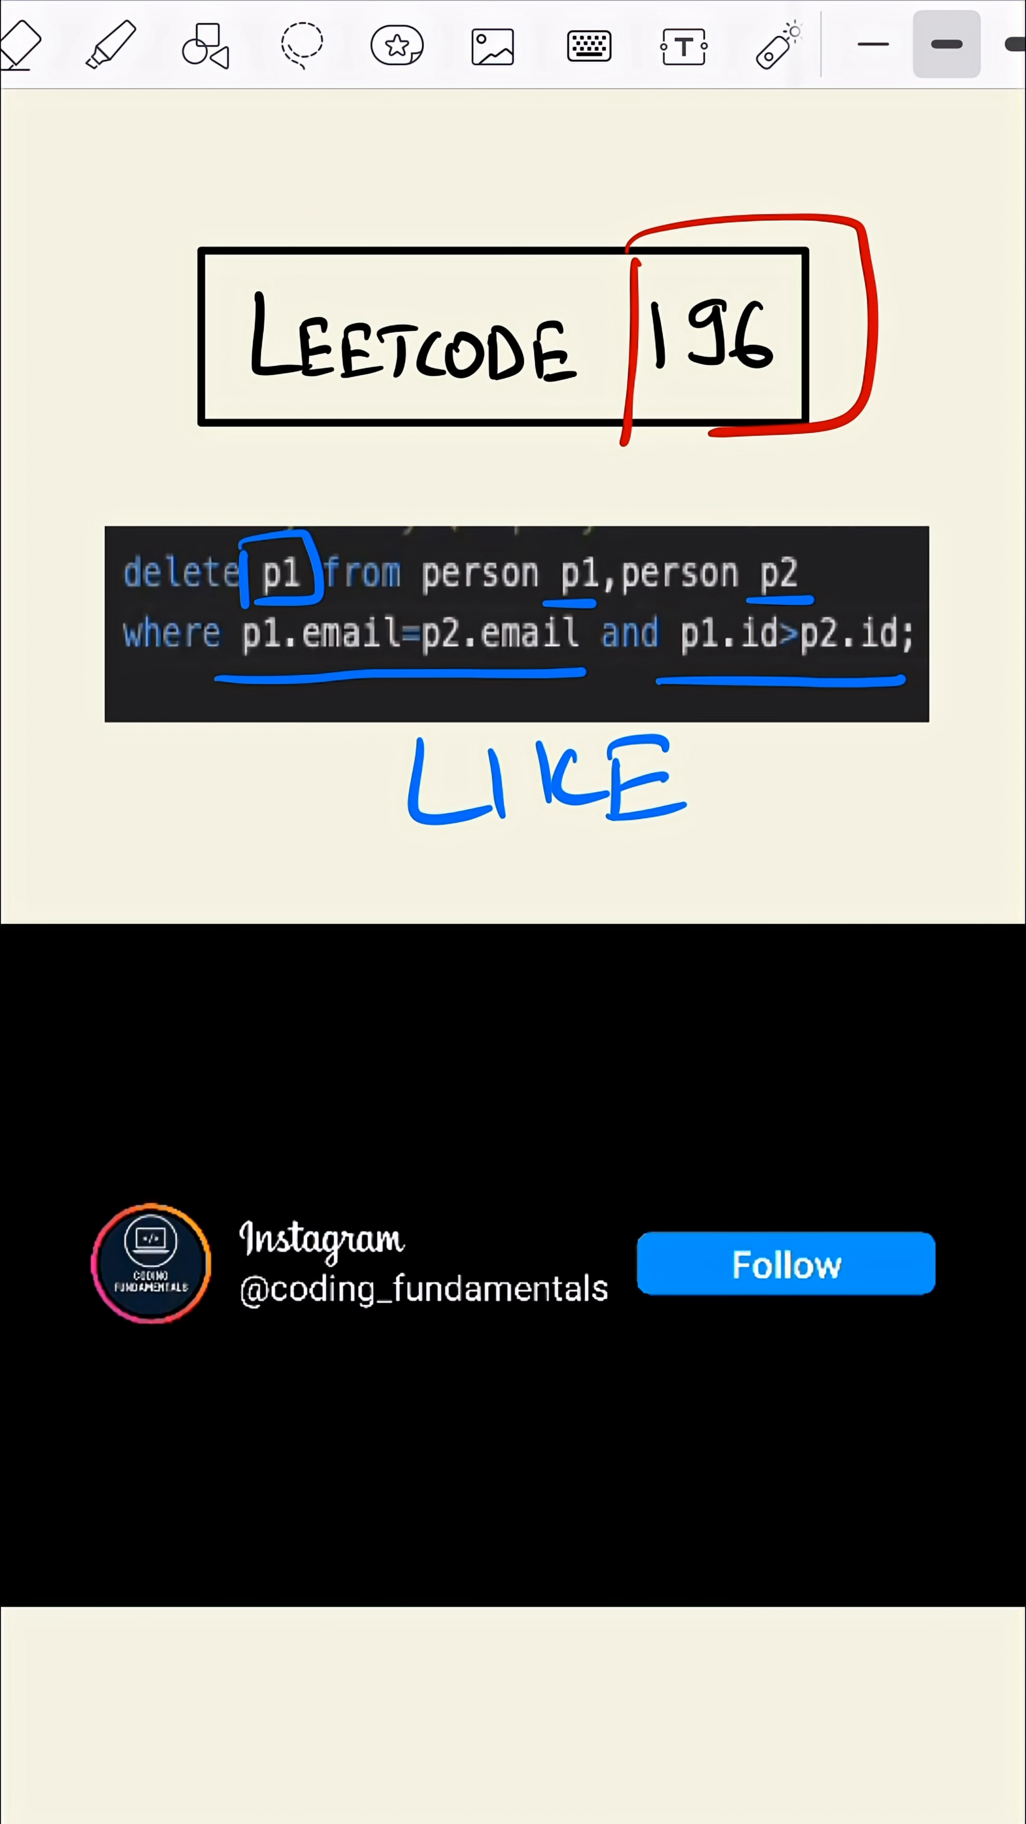
# Step: Tap the follow button on the social-media prompt overlaying the Notes page
pyautogui.click(786, 1268)
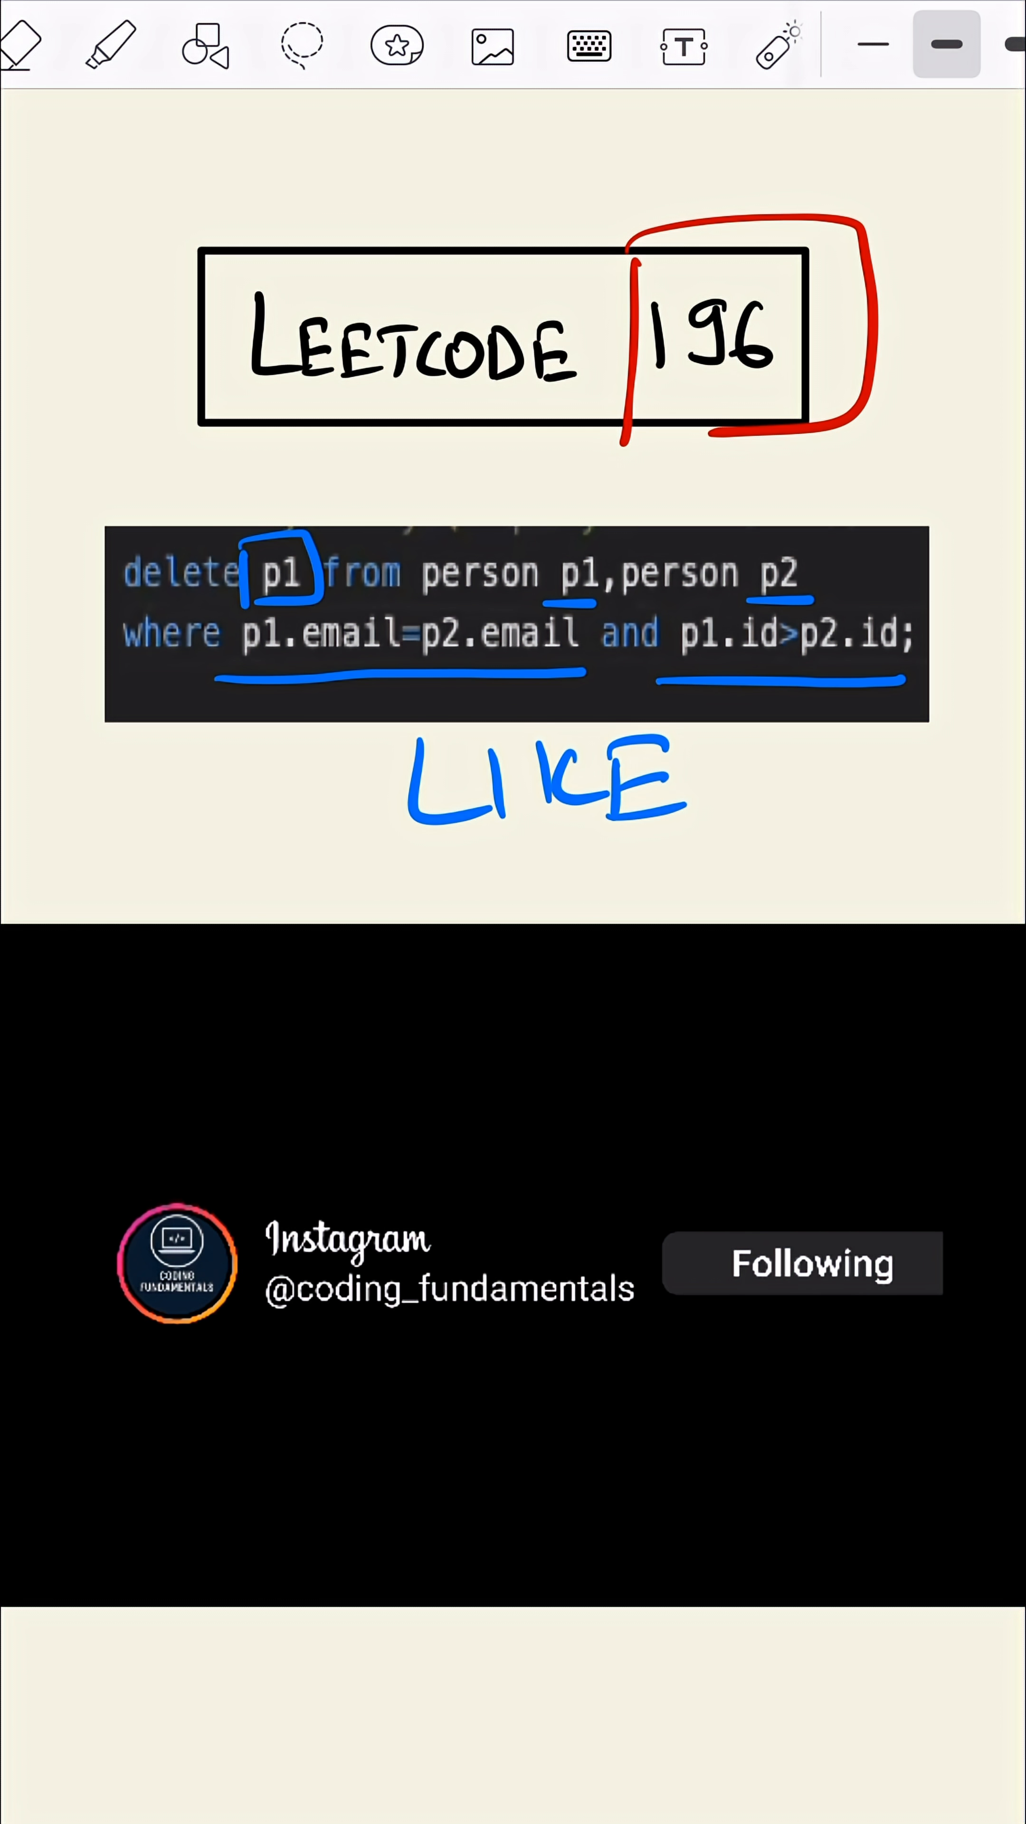